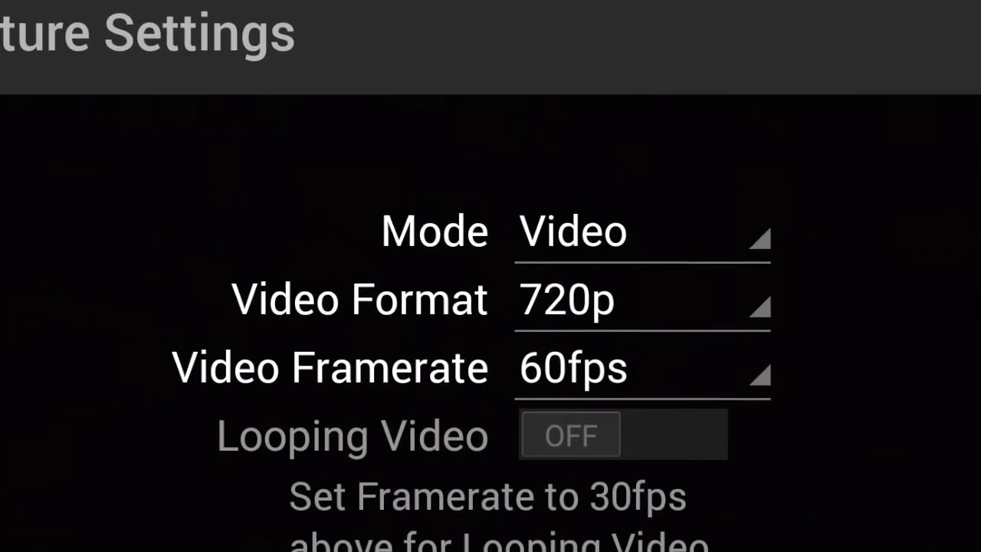
- Scroll the capture settings (Video, 720p, 60fps, looping off) and return to the main menu
scroll(up, 3)
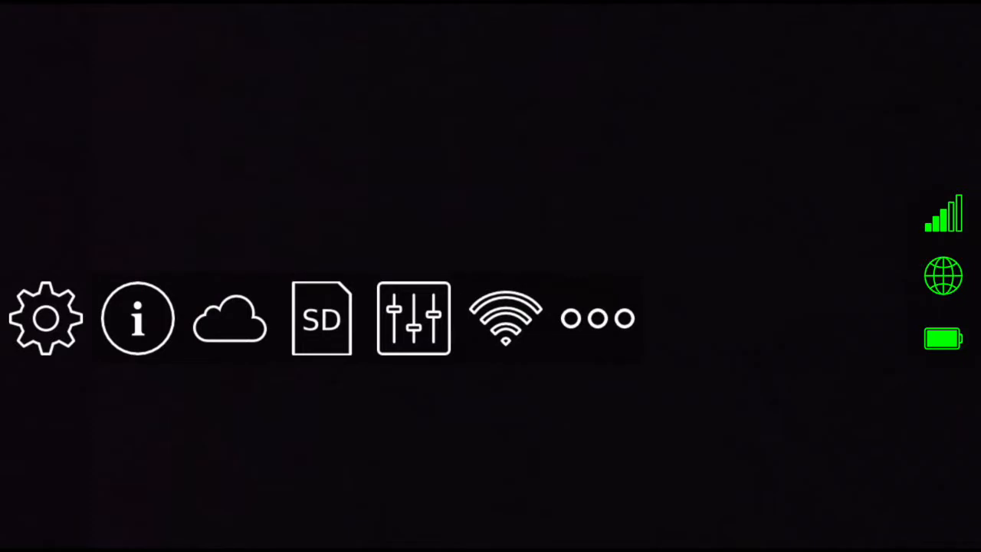
click(597, 318)
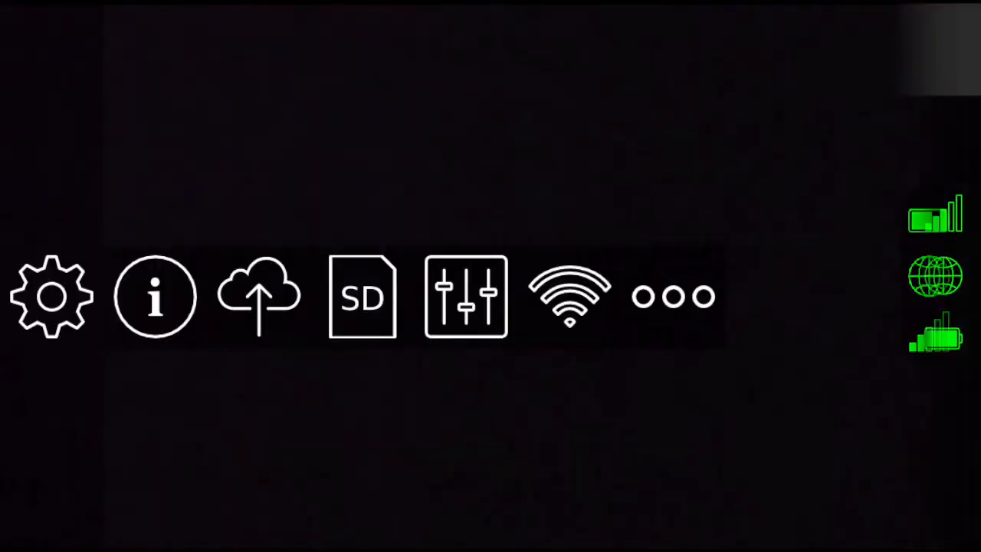
click(568, 295)
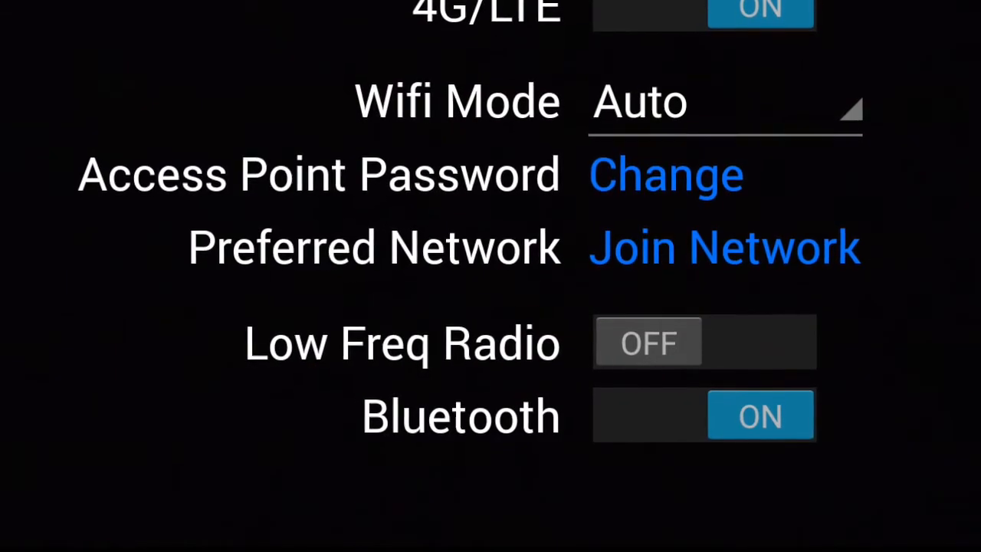
scroll(up, 3)
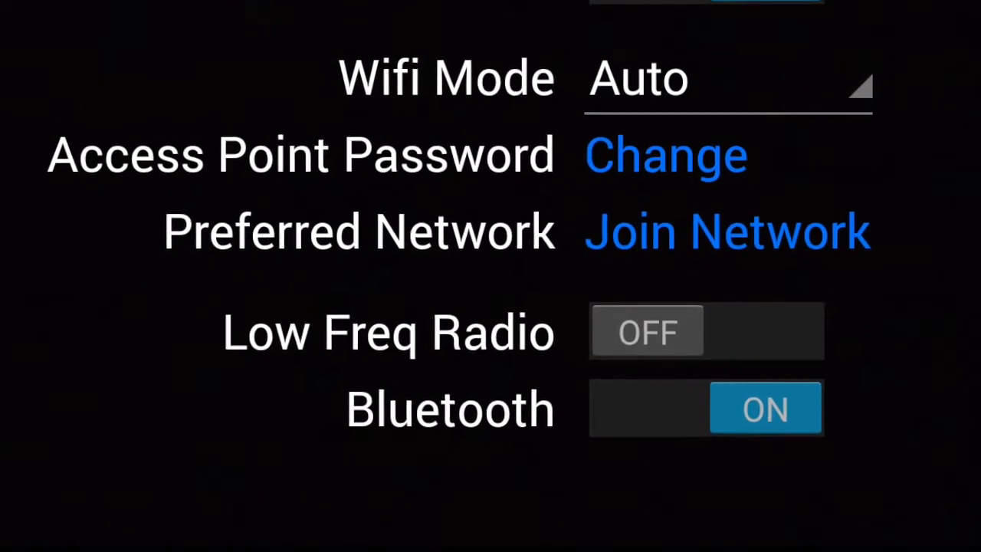
scroll(up, 3)
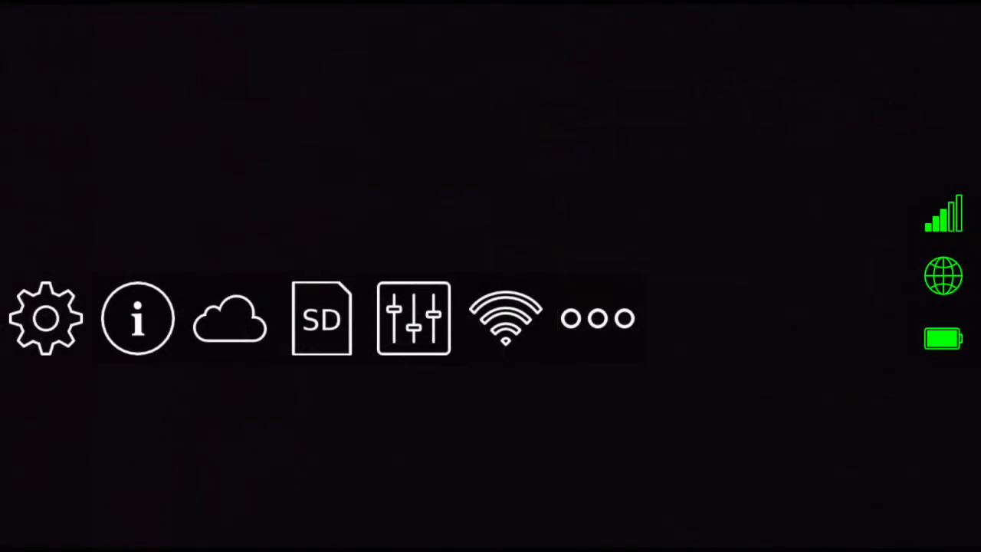
- Open the cloud live-streaming panel showing the 'LICEgoLS019 test 1' YouTube stream
click(597, 318)
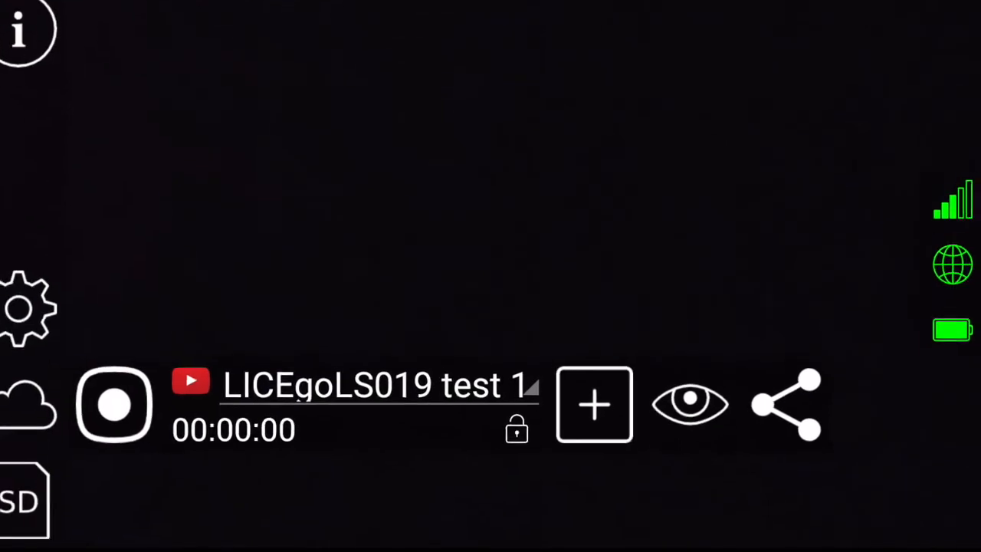
- Start the YouTube stream and bring up its share-link options for posting to Facebook
click(594, 404)
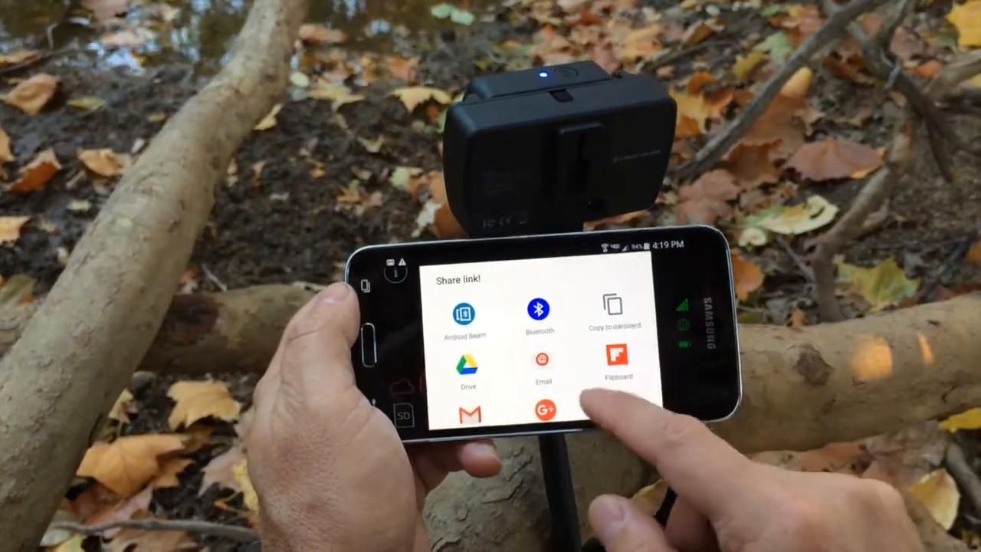
scroll(up, 3)
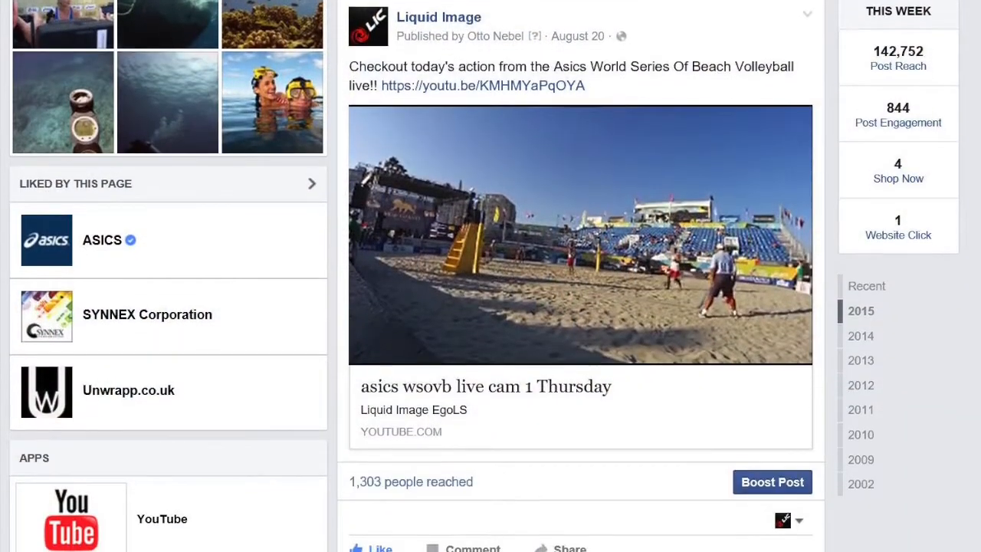
- Scroll the Twitter #egols results to the Liquidimage San Diego Supercross stream tweet
scroll(down, 3)
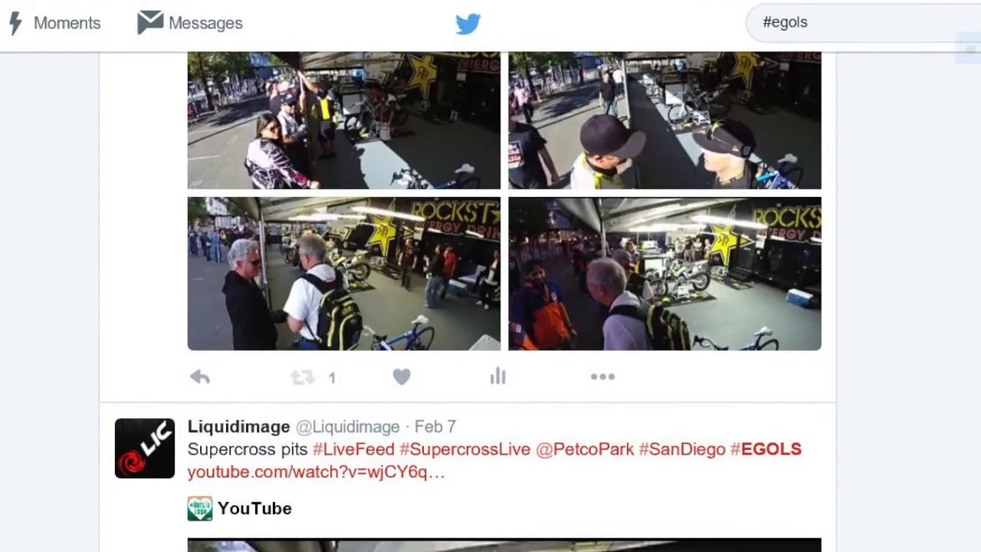
scroll(down, 3)
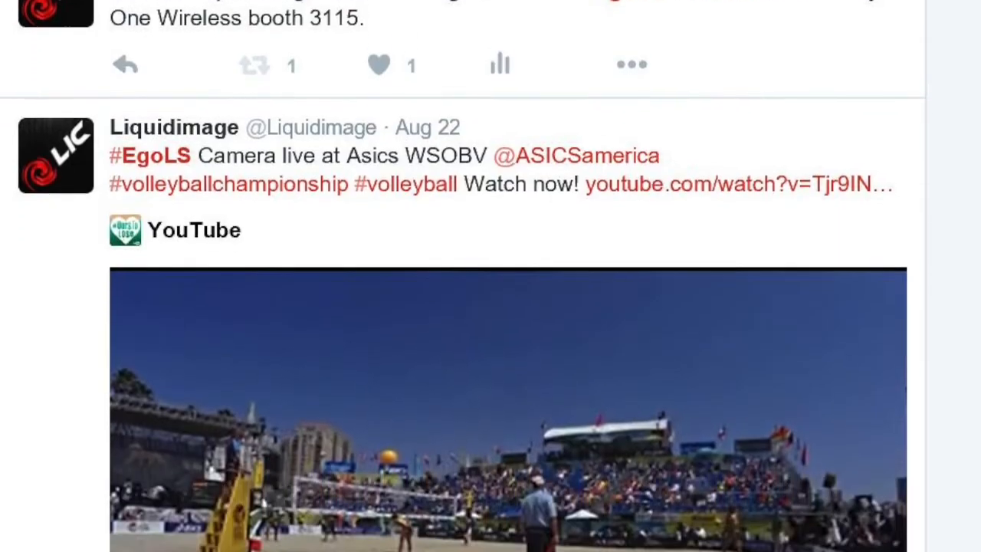
scroll(down, 3)
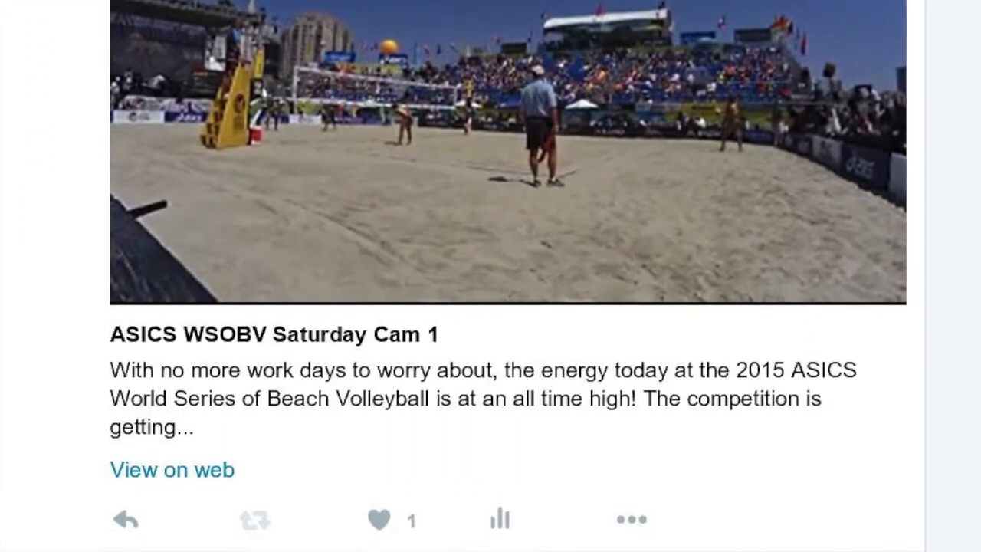